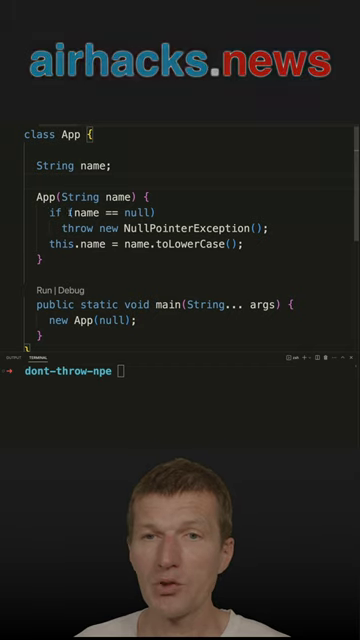
pyautogui.write('java App.java')
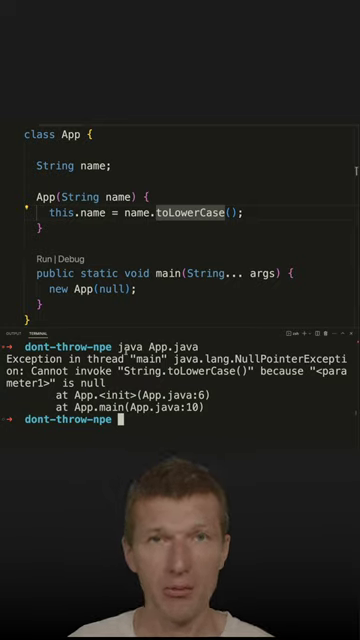